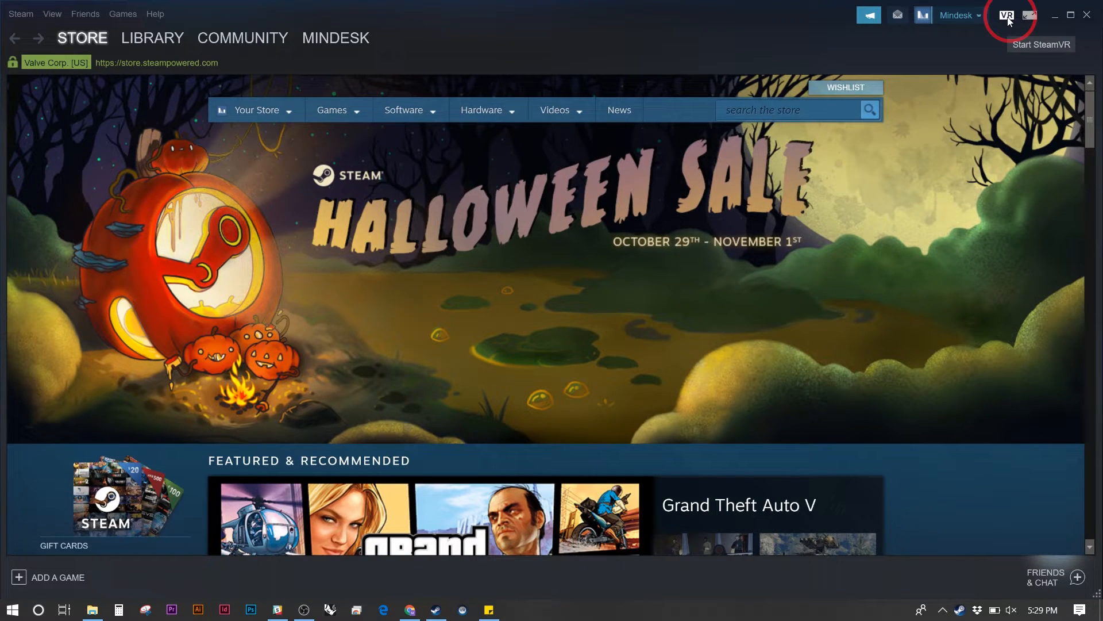
pyautogui.moveTo(696, 410)
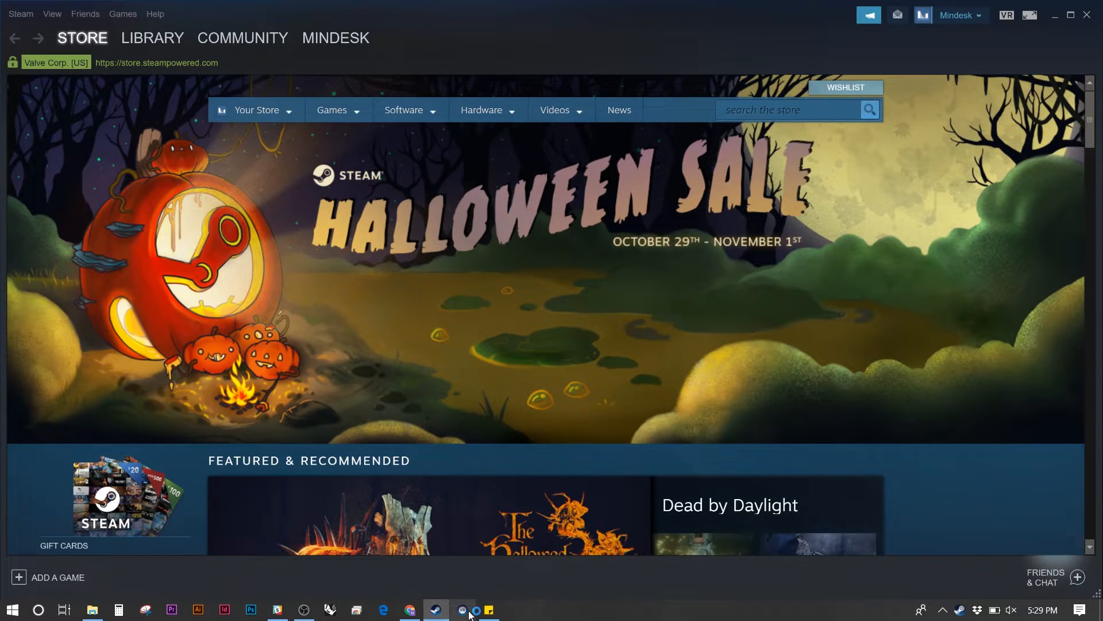
# - Launch SteamVR from Steam and bring up its status panel
pyautogui.click(984, 15)
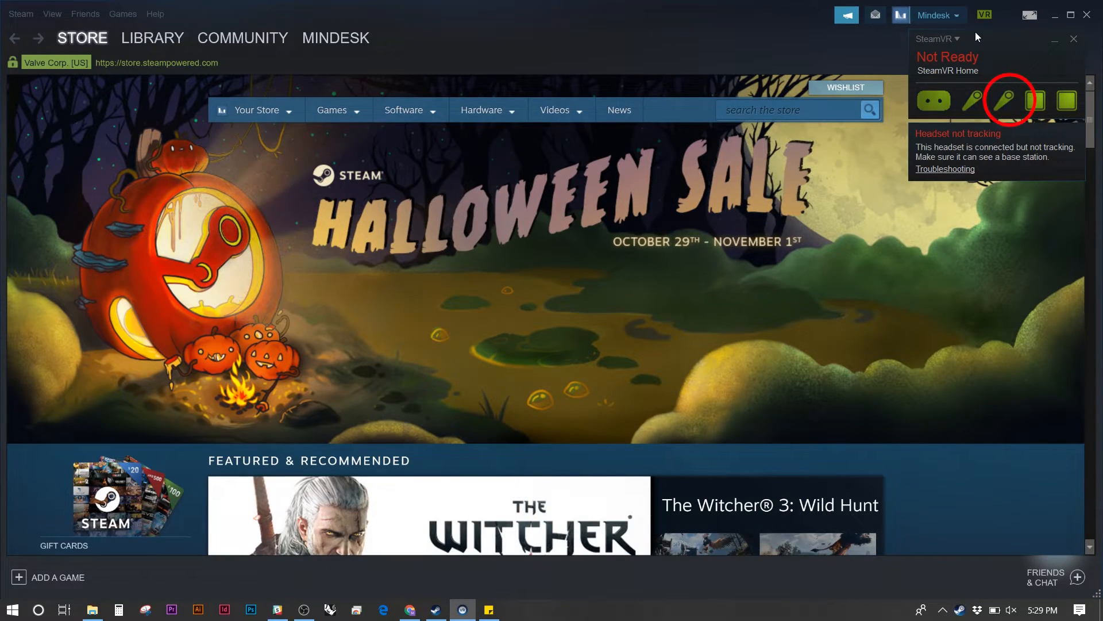
# - Open Mindesk Triangle Wall.3dm from the Desktop > Diego > Tutorials > GH folder
pyautogui.click(91, 609)
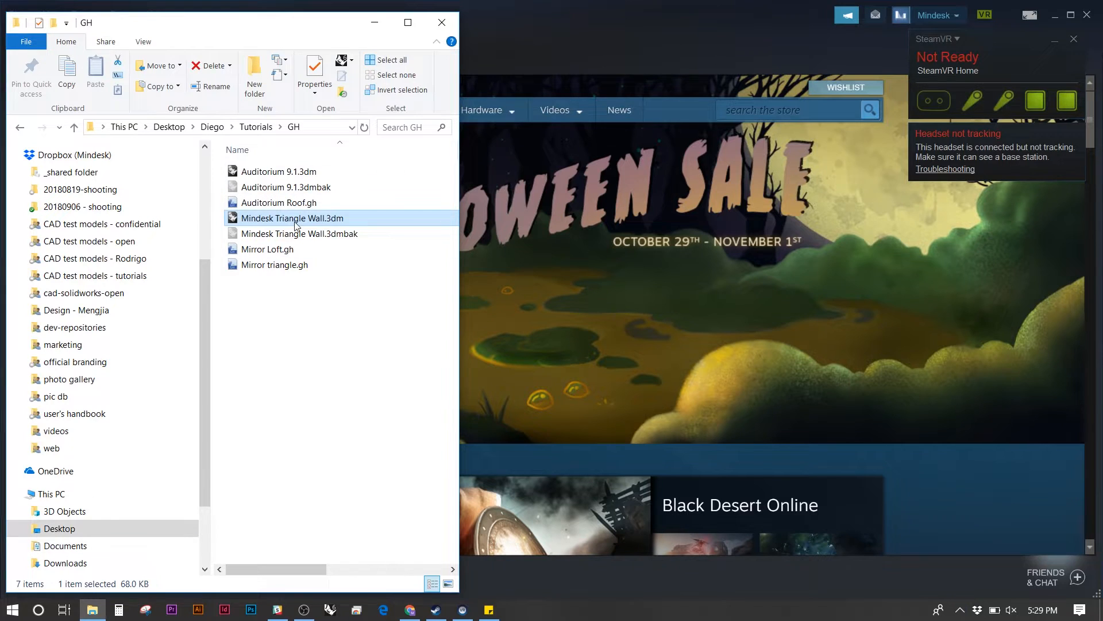
pyautogui.doubleClick(292, 217)
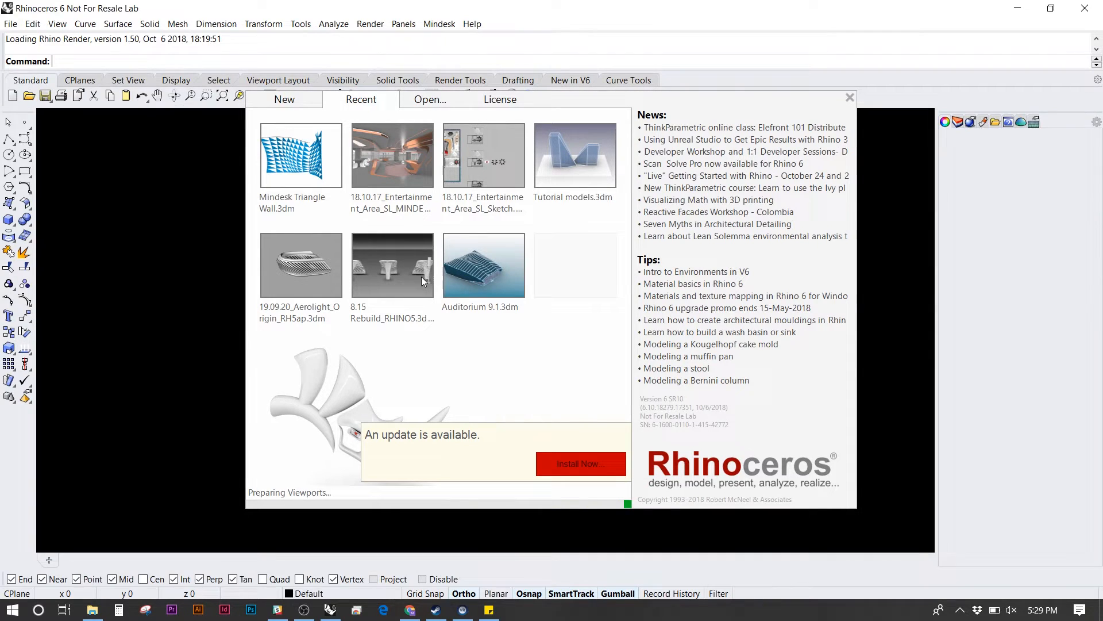
# - Dismiss the Rhino splash screen and launch Grasshopper from the command line
pyautogui.doubleClick(301, 154)
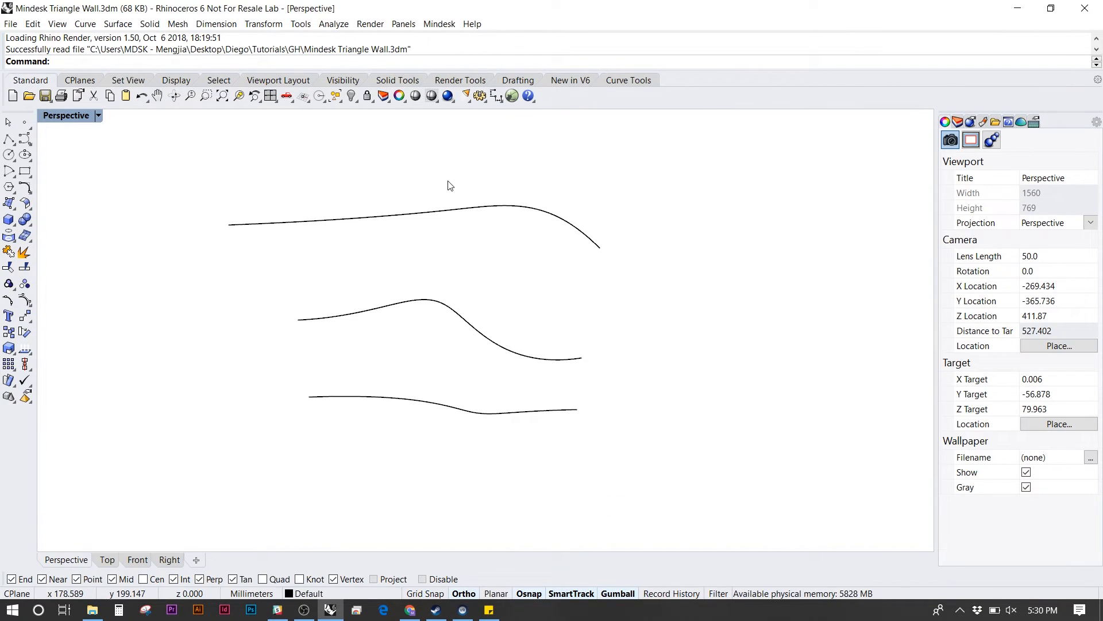
pyautogui.write('Grasshopper')
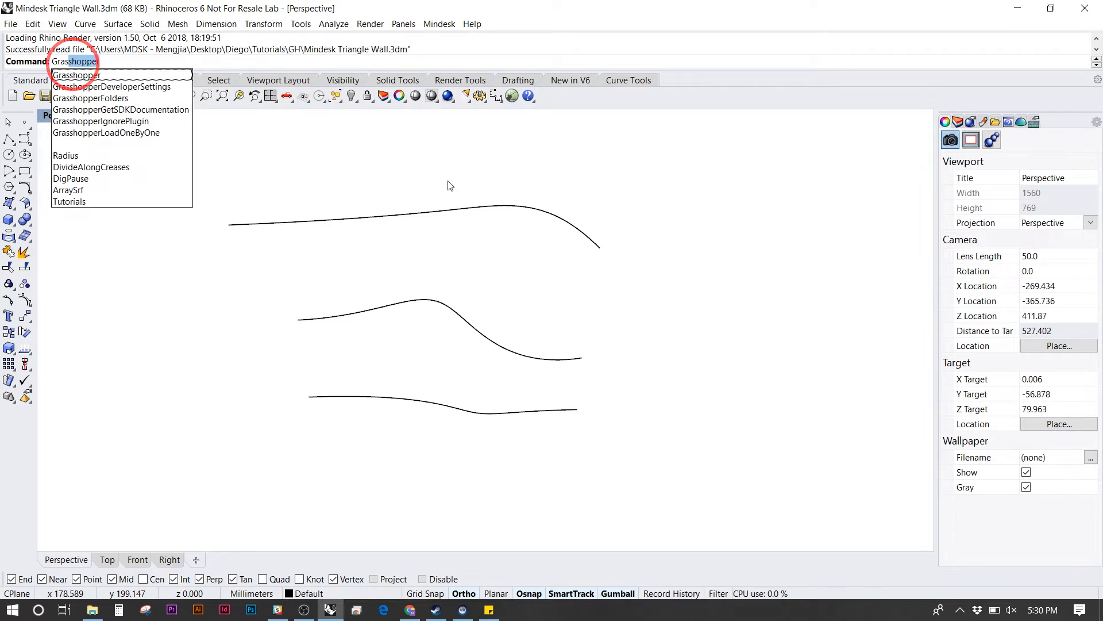
pyautogui.click(76, 74)
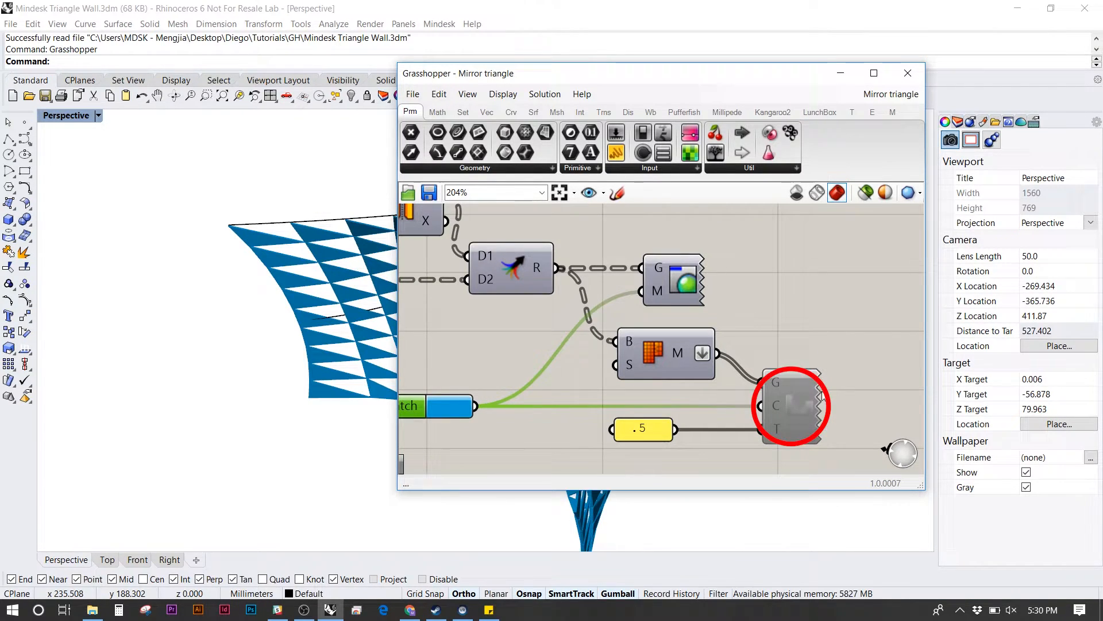
pyautogui.moveTo(793, 413)
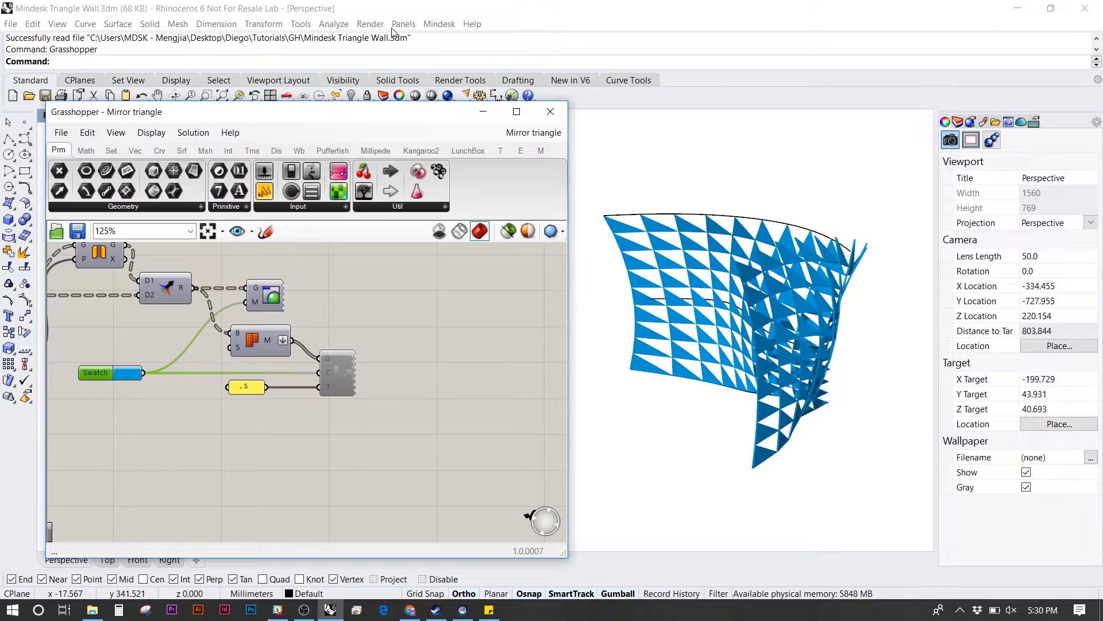
# - Start VR from the Mindesk menu and dock its window to the left half
pyautogui.click(438, 23)
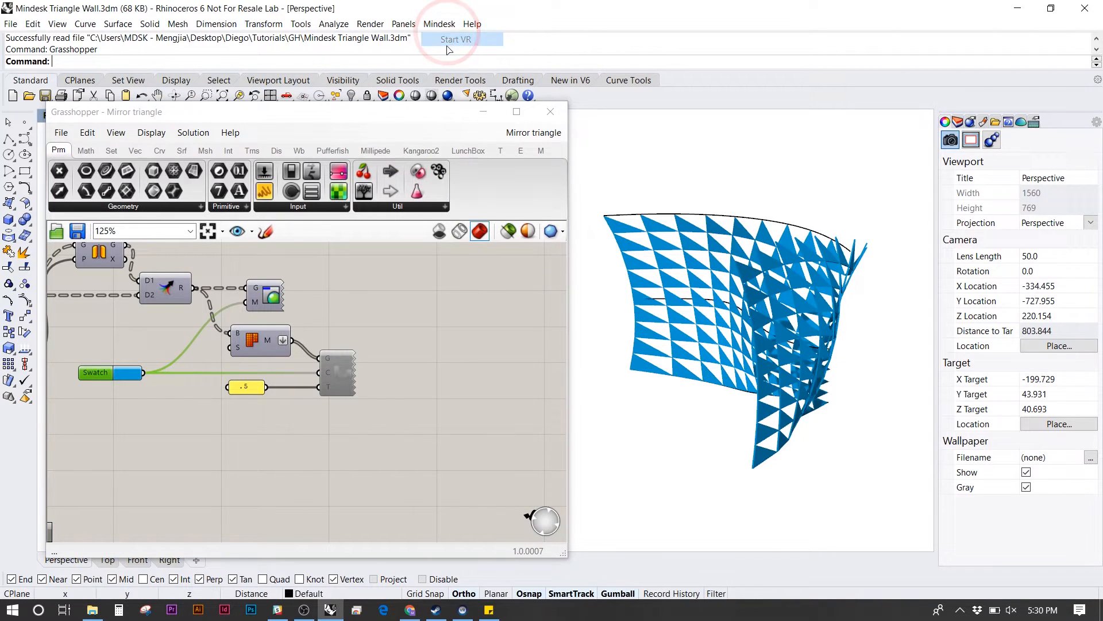
pyautogui.click(455, 39)
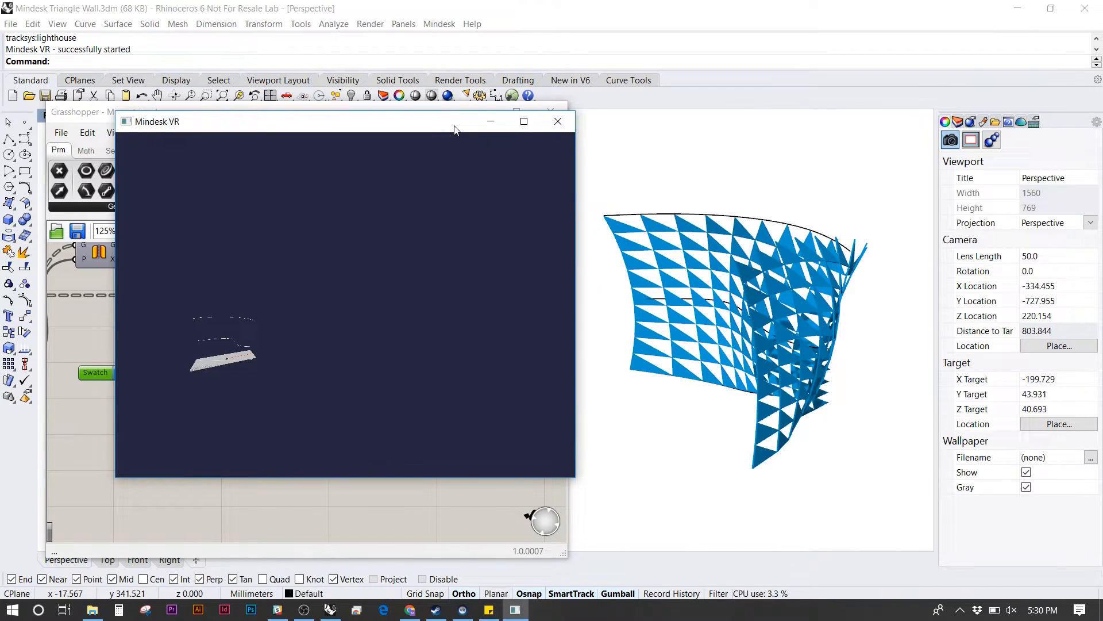
pyautogui.press('alt+tab')
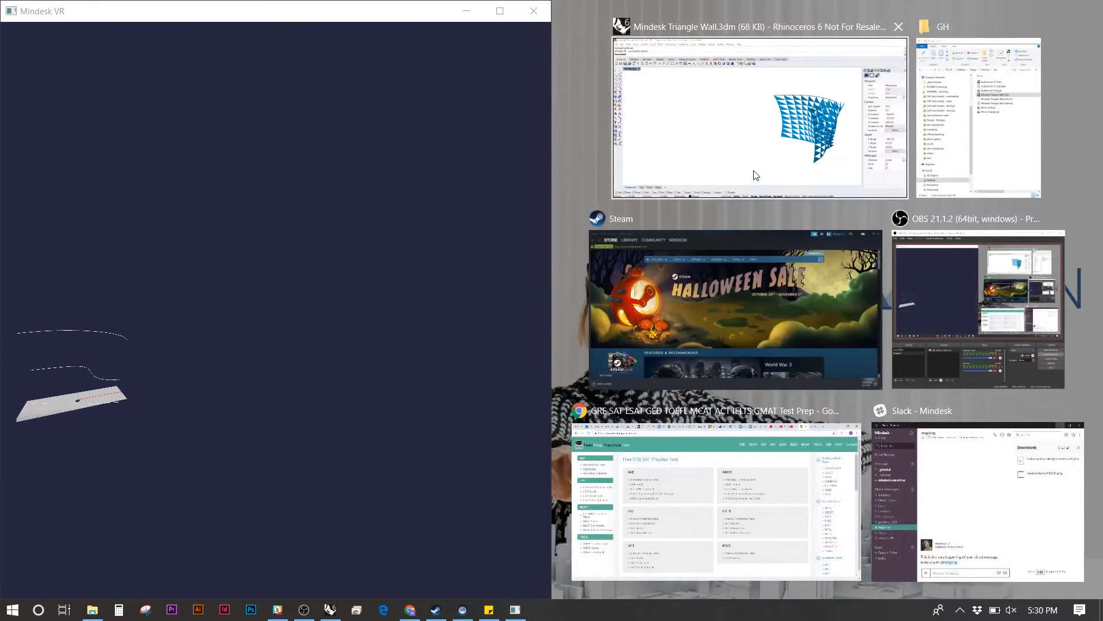
# - Tile Rhino on the right half and zoom into the Grasshopper canvas
pyautogui.click(759, 112)
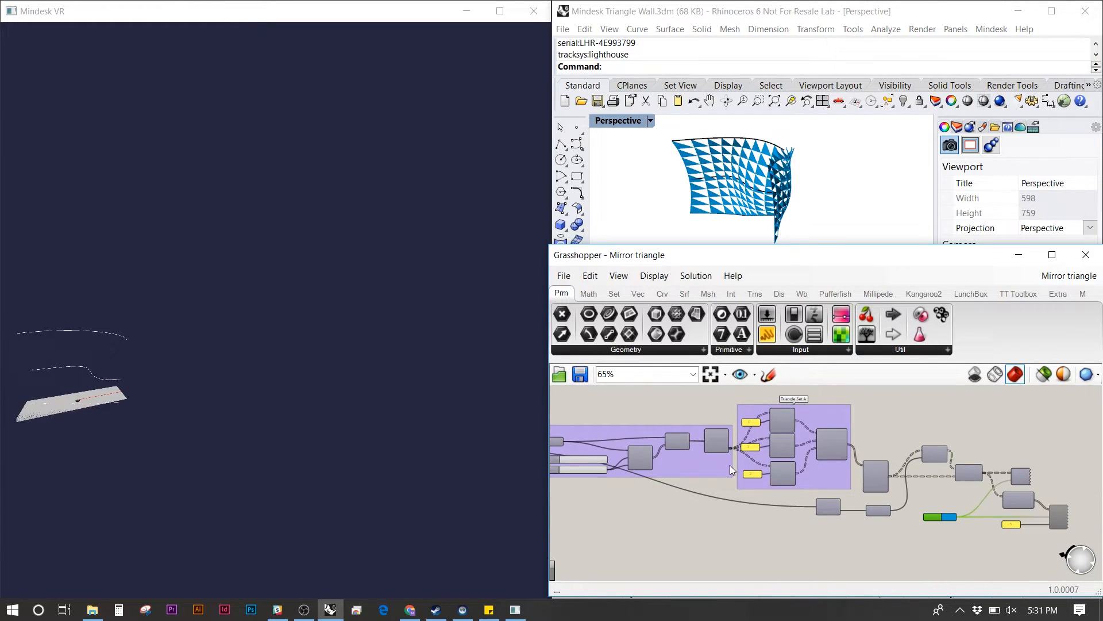
pyautogui.scroll(3)
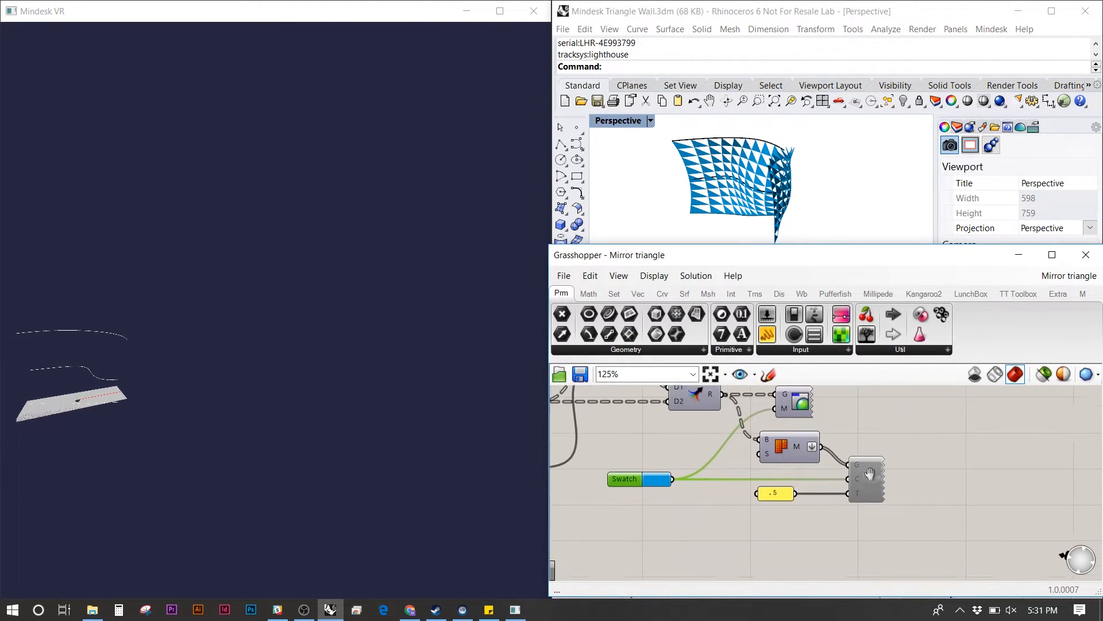
# - Toggle Preview and Enabled on the MDSDK component, then exit VR full screen
pyautogui.rightClick(837, 471)
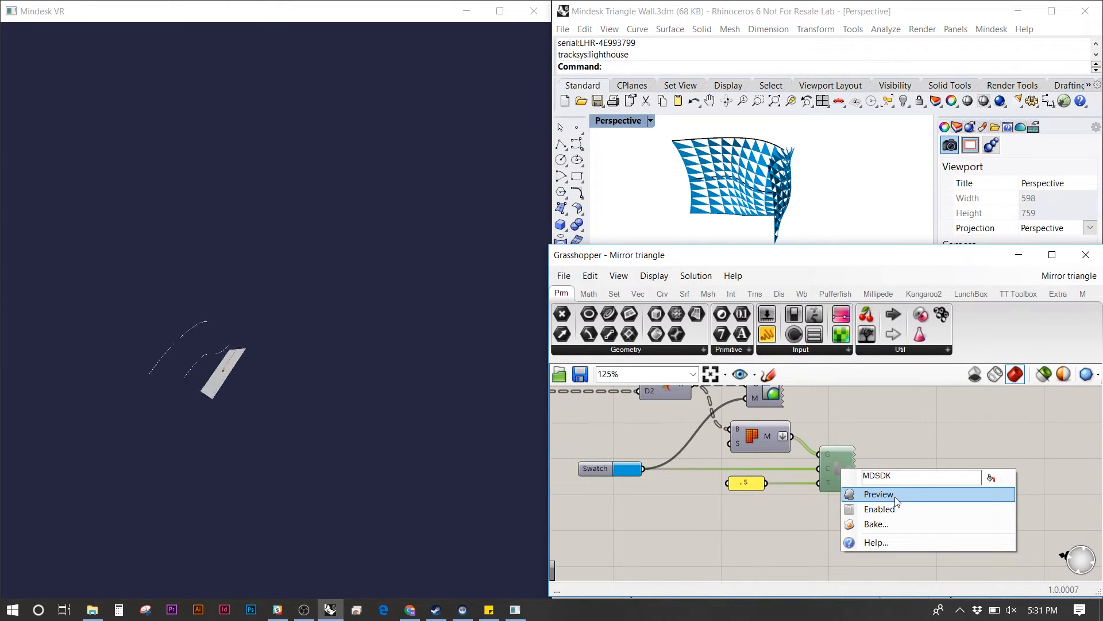
pyautogui.click(877, 493)
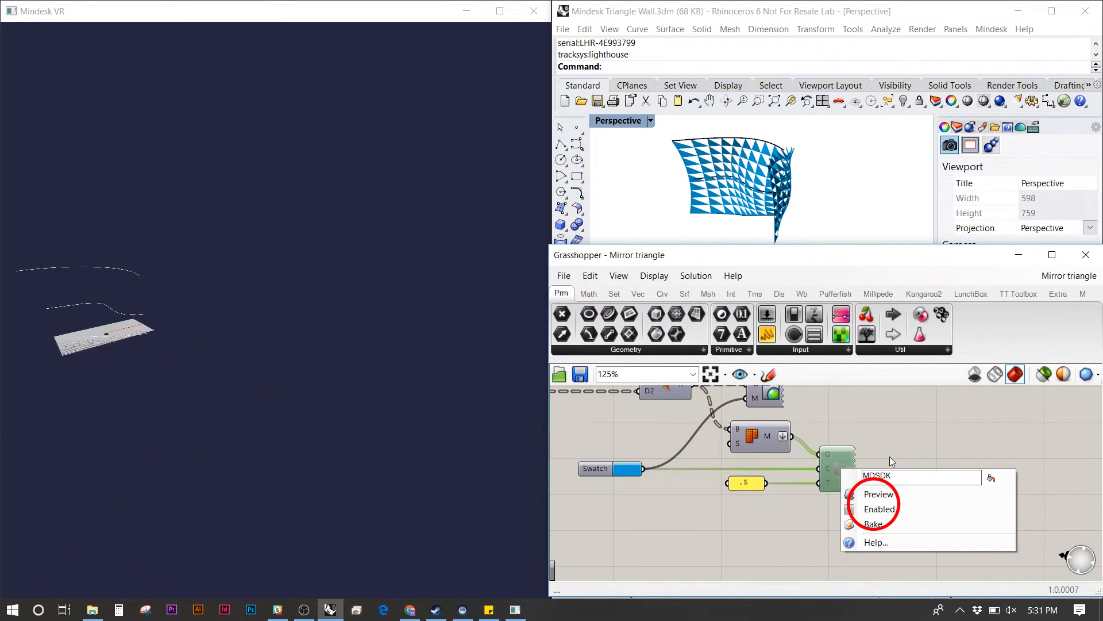
pyautogui.click(877, 493)
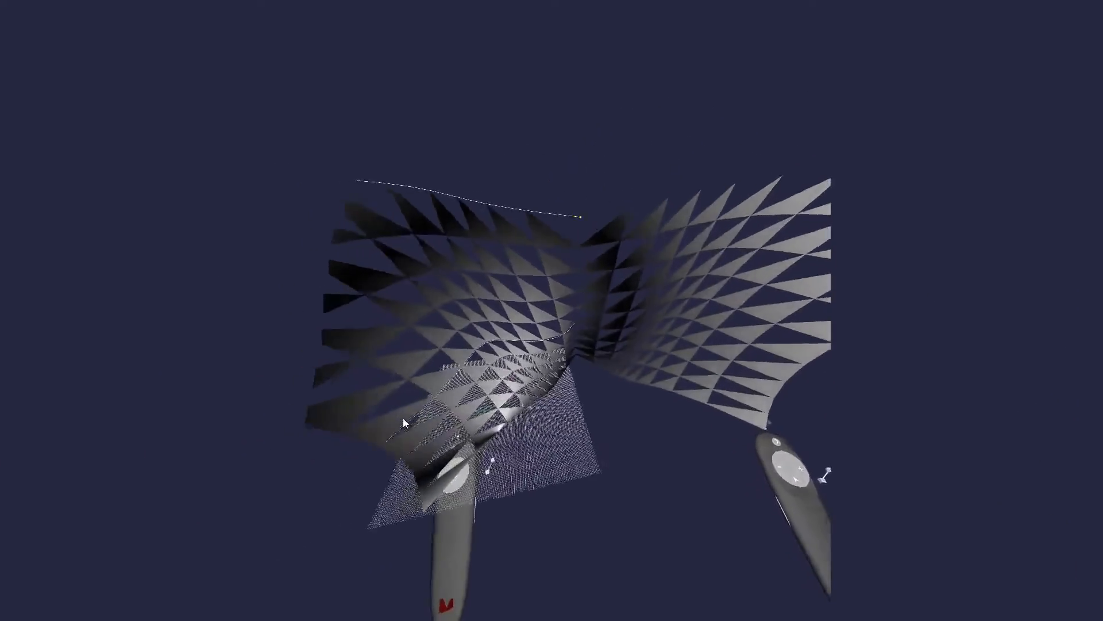
pyautogui.press('F11')
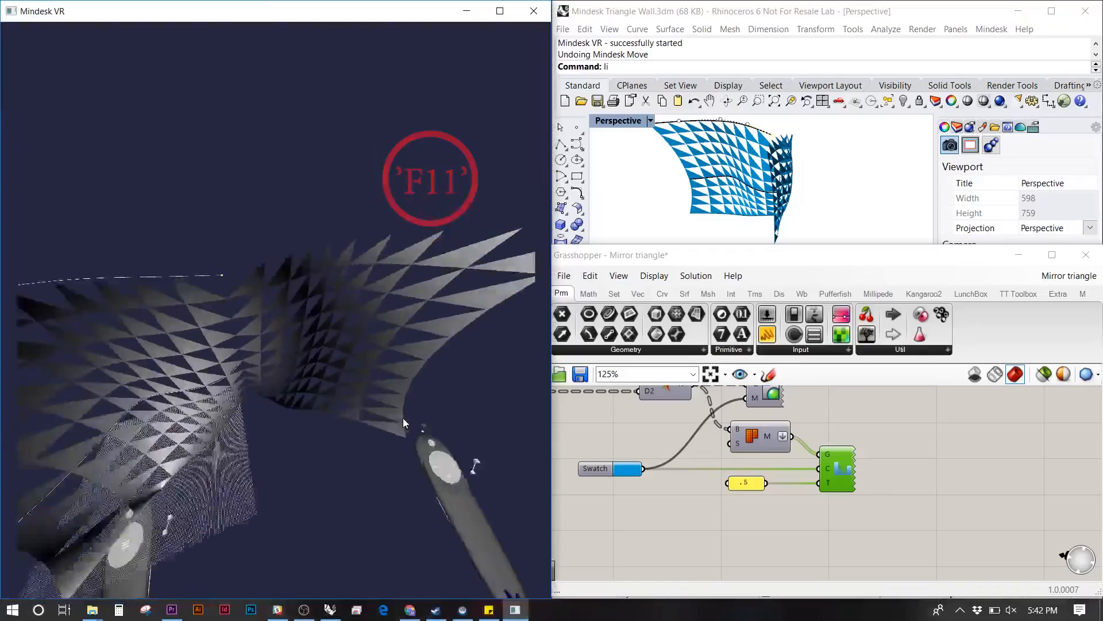